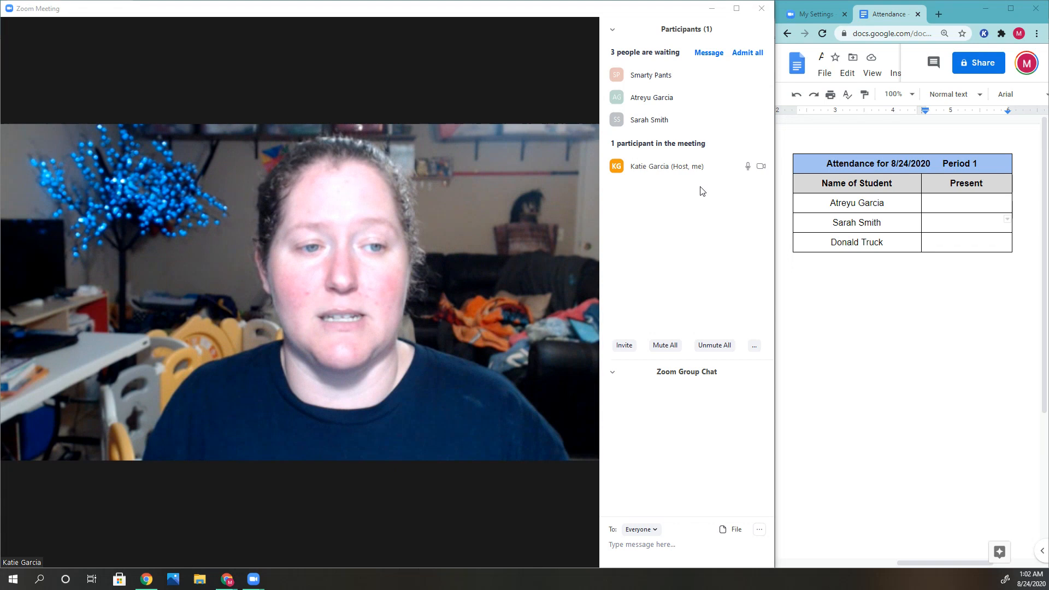
{"action": "left_click", "coordinate": [965, 222]}
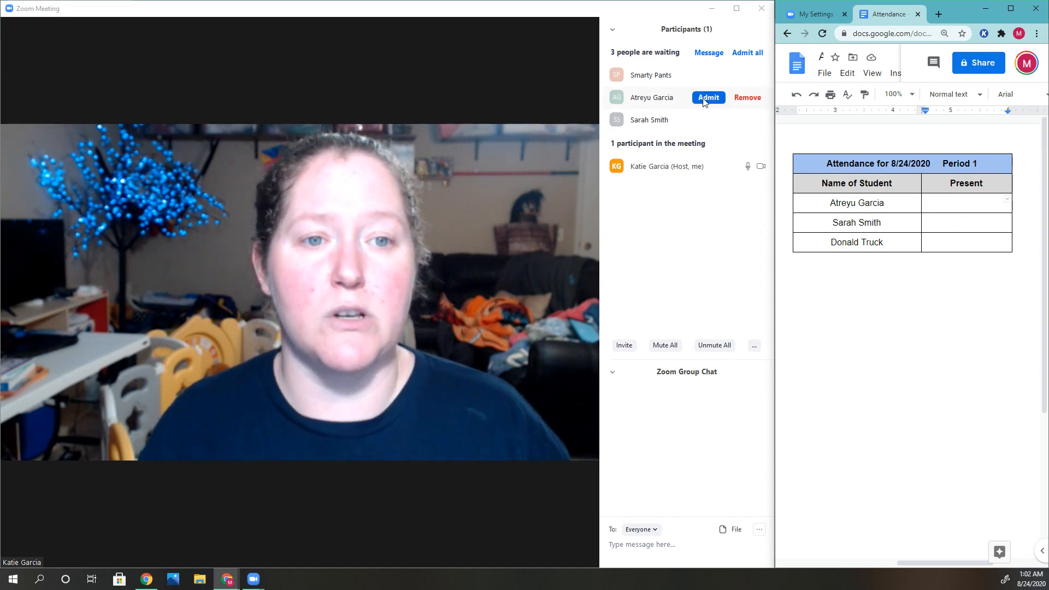
{"action": "left_click", "coordinate": [707, 98]}
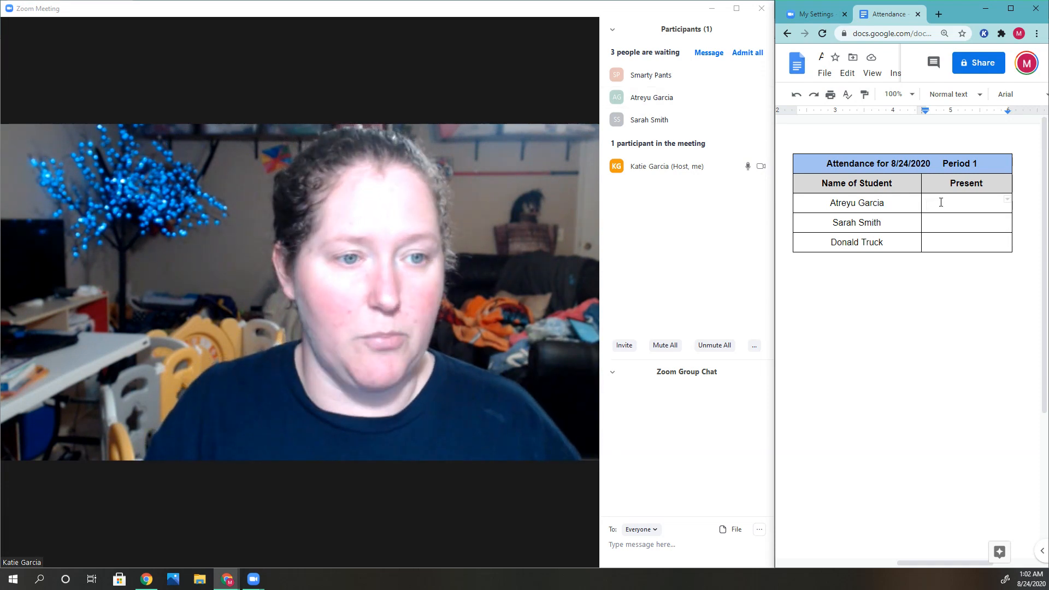
{"action": "type", "text": "X"}
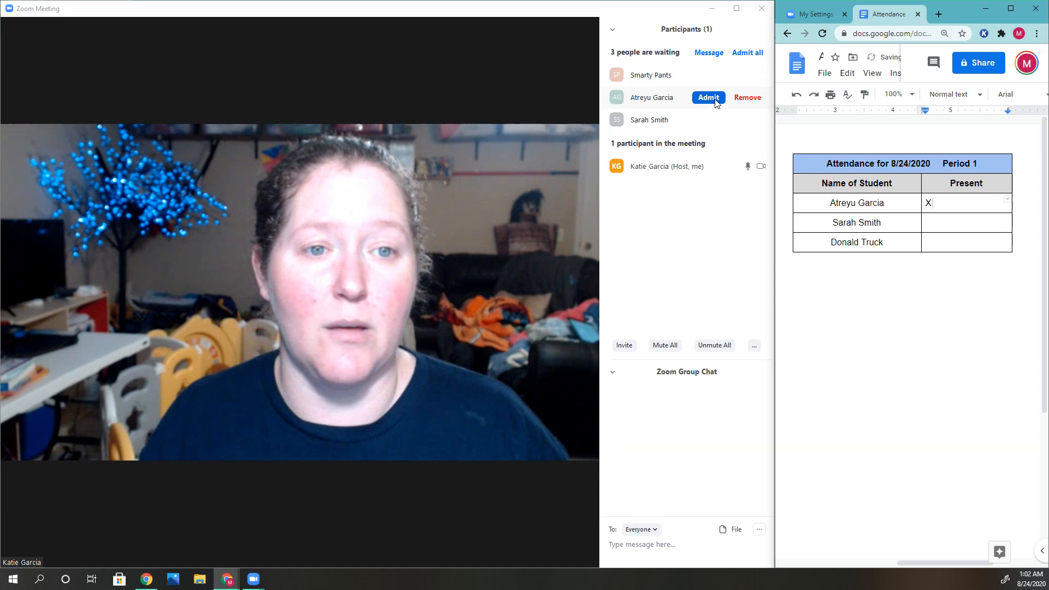
{"action": "left_click", "coordinate": [707, 97]}
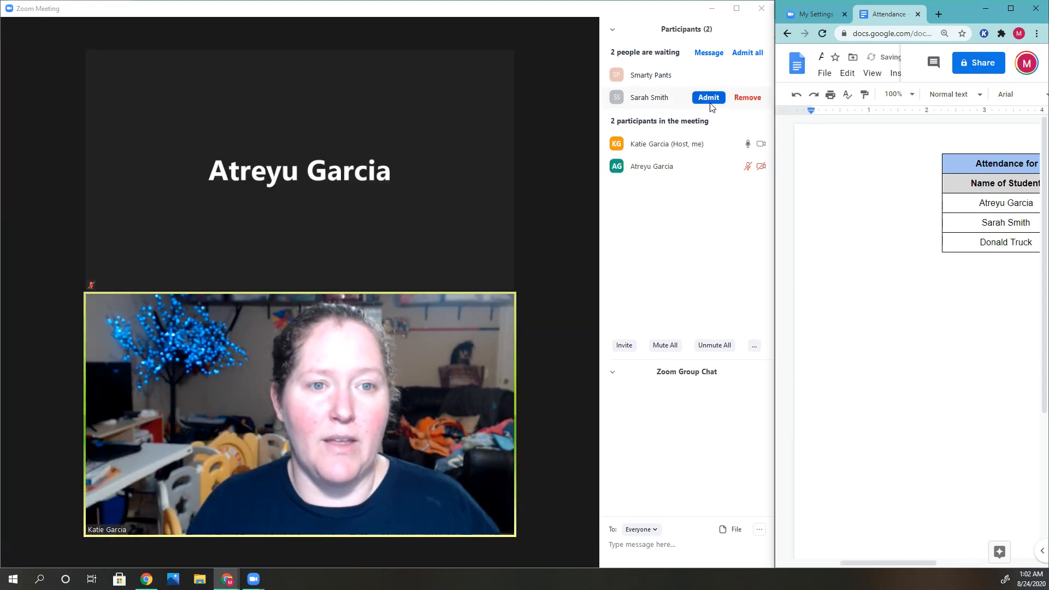
{"action": "left_click", "coordinate": [708, 97]}
{"action": "type", "text": "X"}
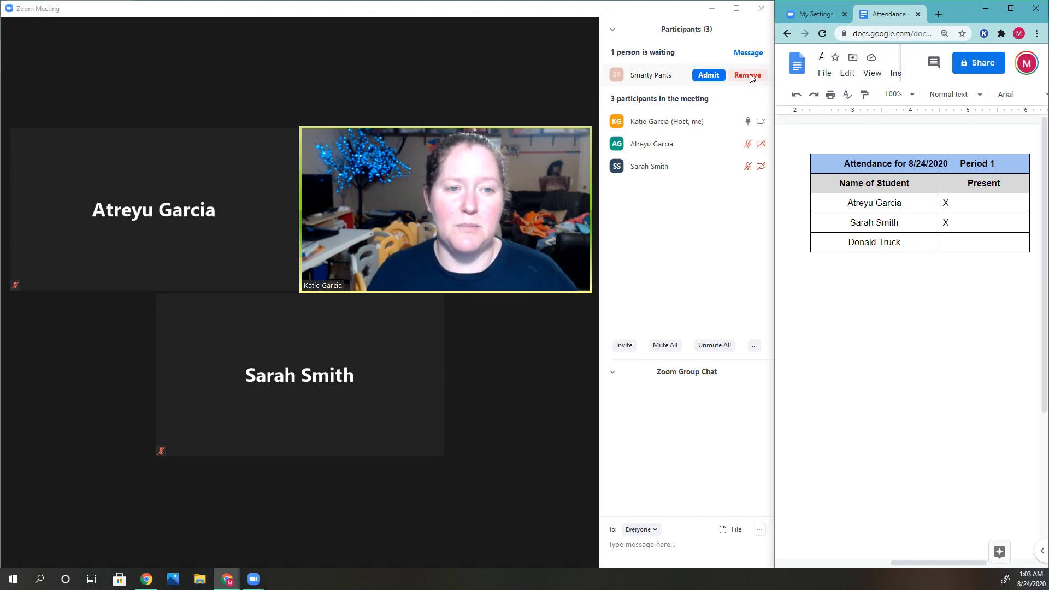
Remove Smarty Pants from the waiting room and select the third student's Present cell
{"action": "left_click", "coordinate": [747, 75]}
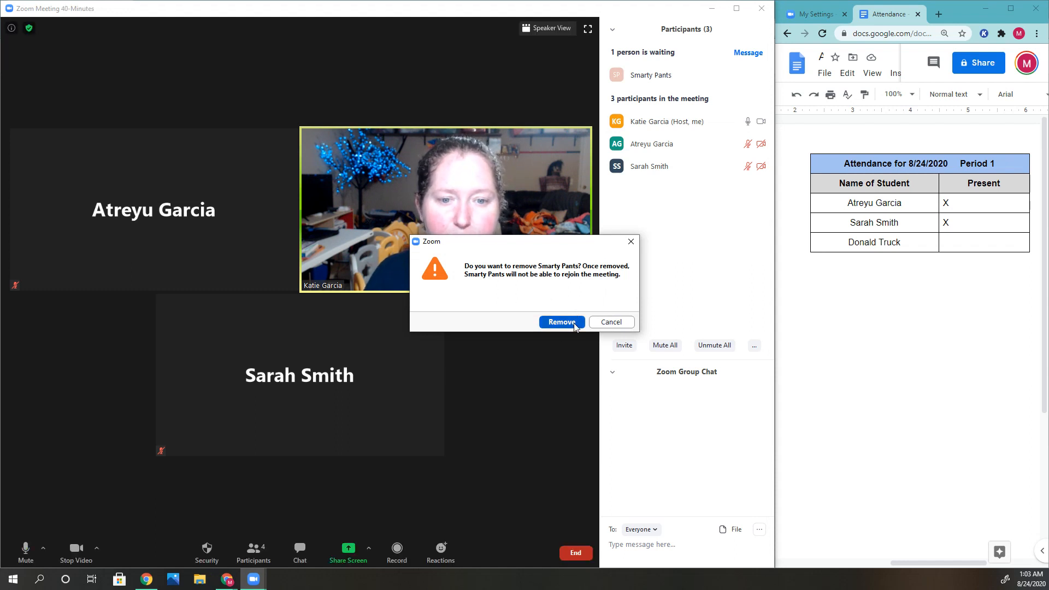
{"action": "left_click", "coordinate": [560, 322]}
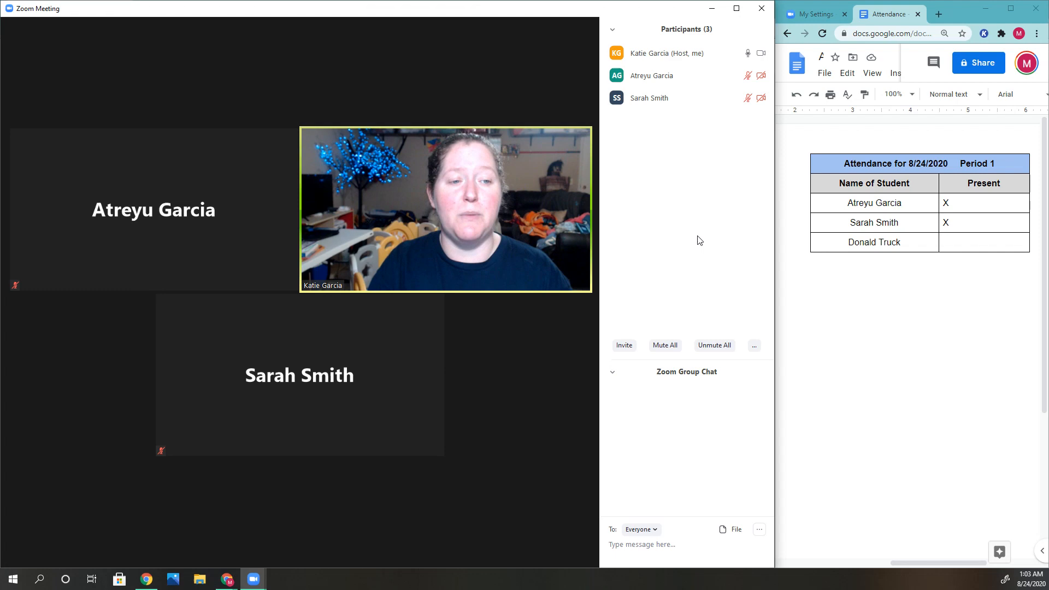
{"action": "left_click", "coordinate": [983, 242]}
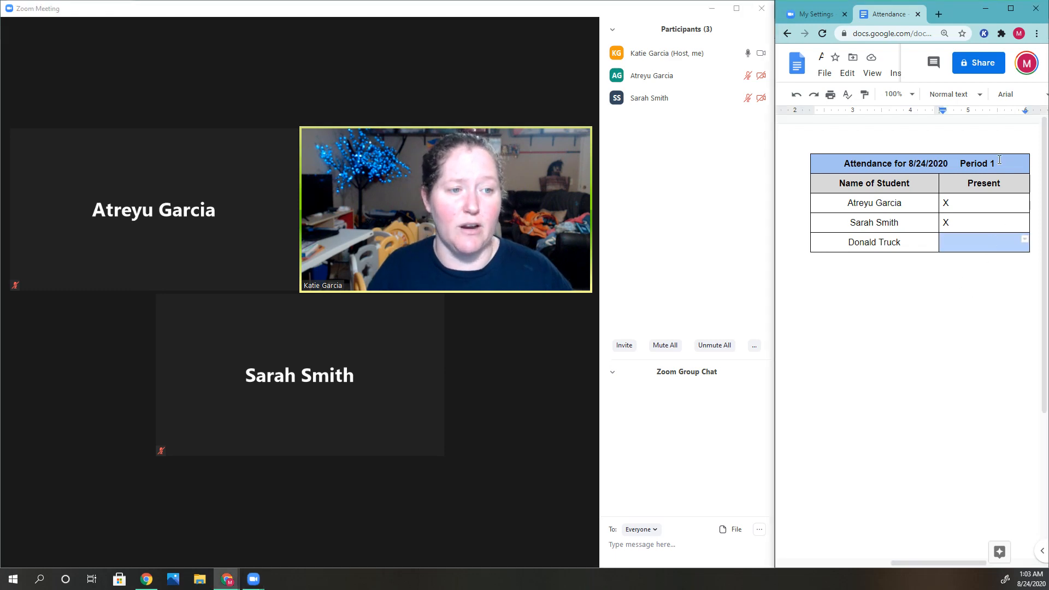